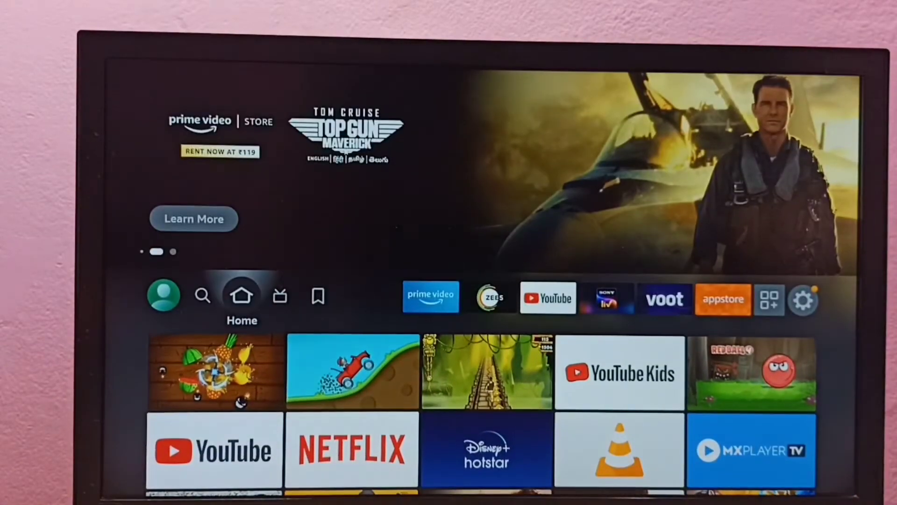
- Move along the home screen's top bar to the gear icon and open Settings
left_click(318, 296)
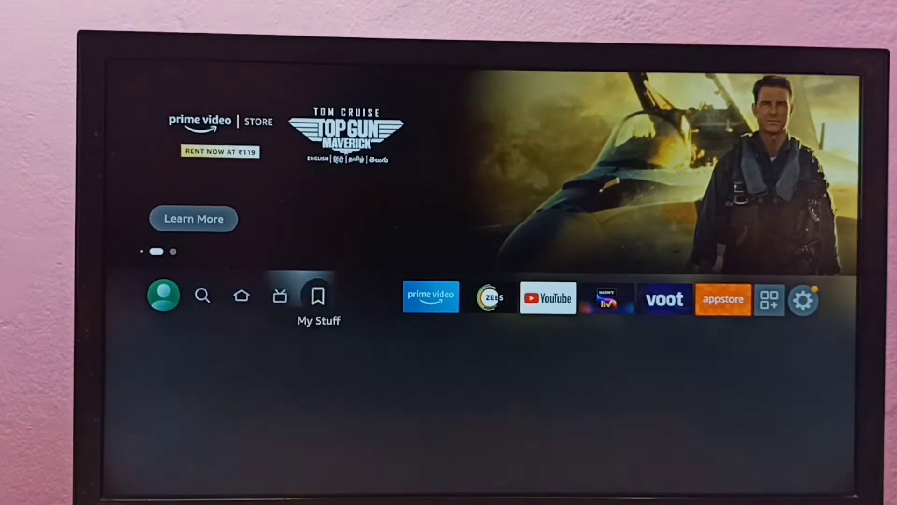
left_click(803, 298)
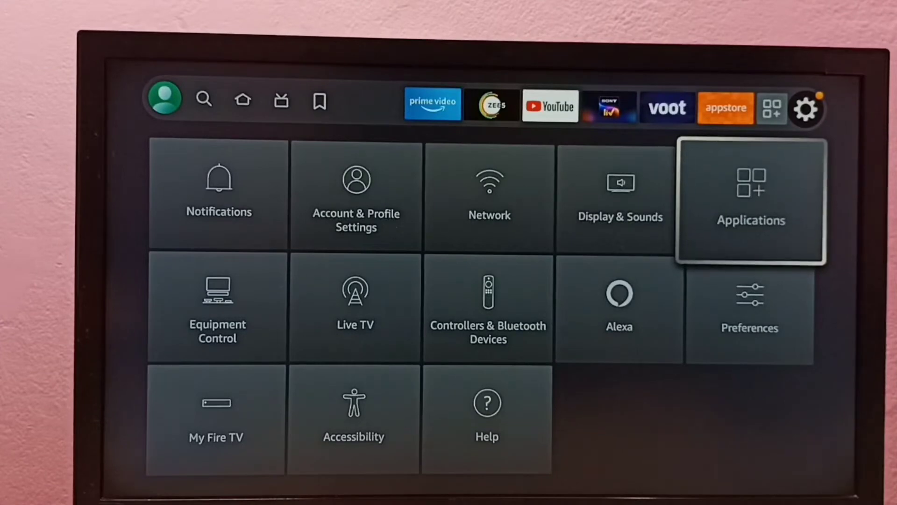
- Go to Applications, then Manage Installed Applications
left_click(750, 198)
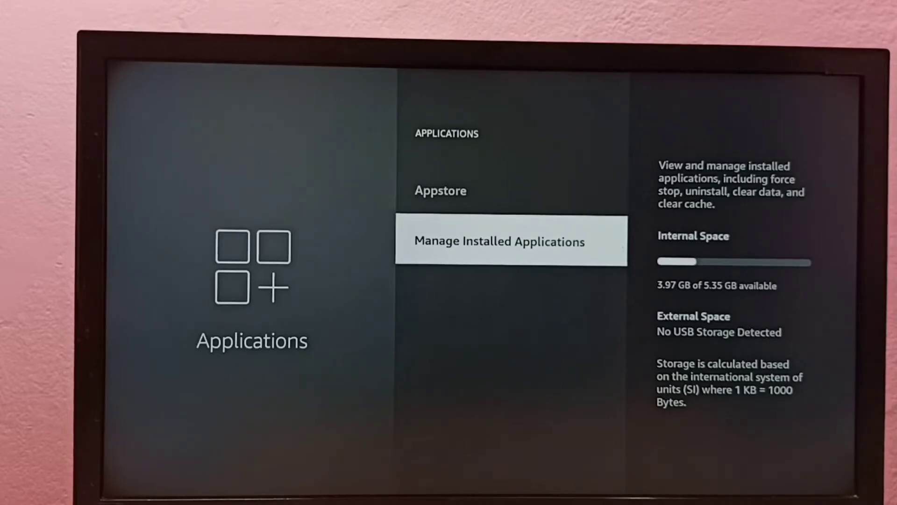
left_click(510, 241)
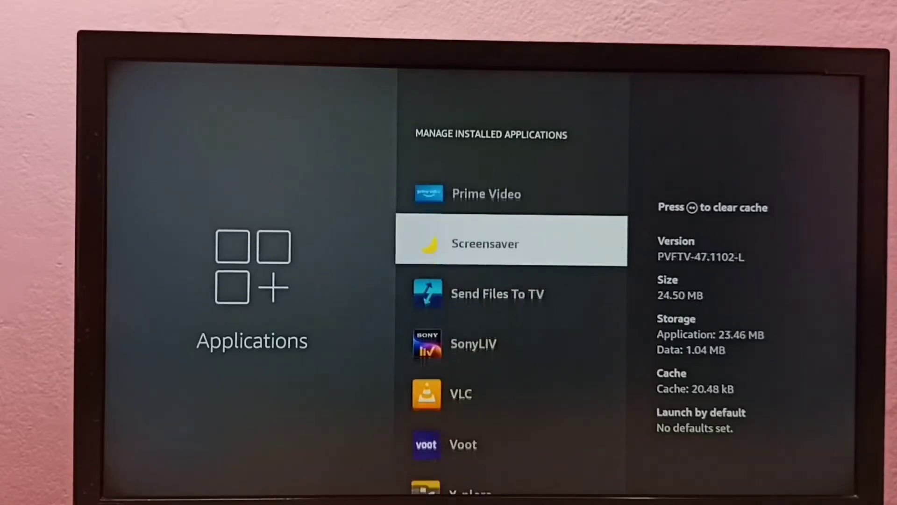
- Scroll down to YouTube and choose Uninstall to get the confirmation prompt
scroll("down", 3)
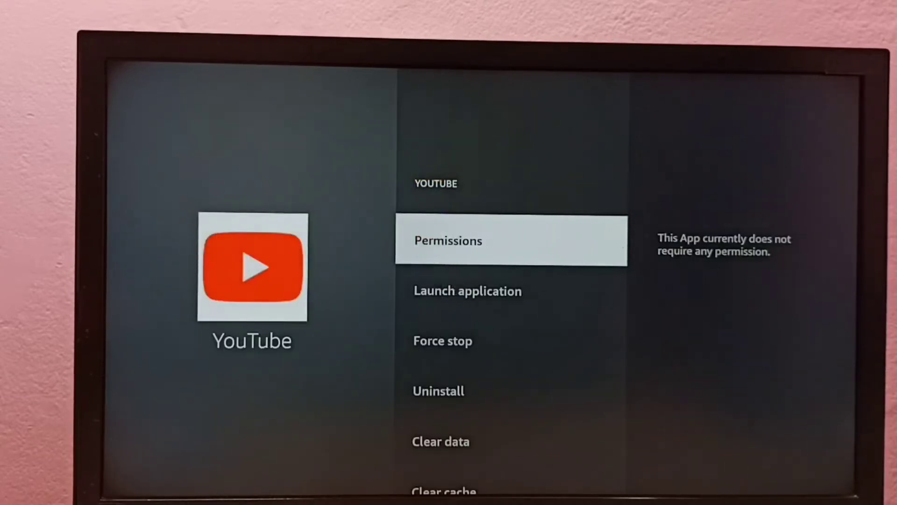
scroll("down", 3)
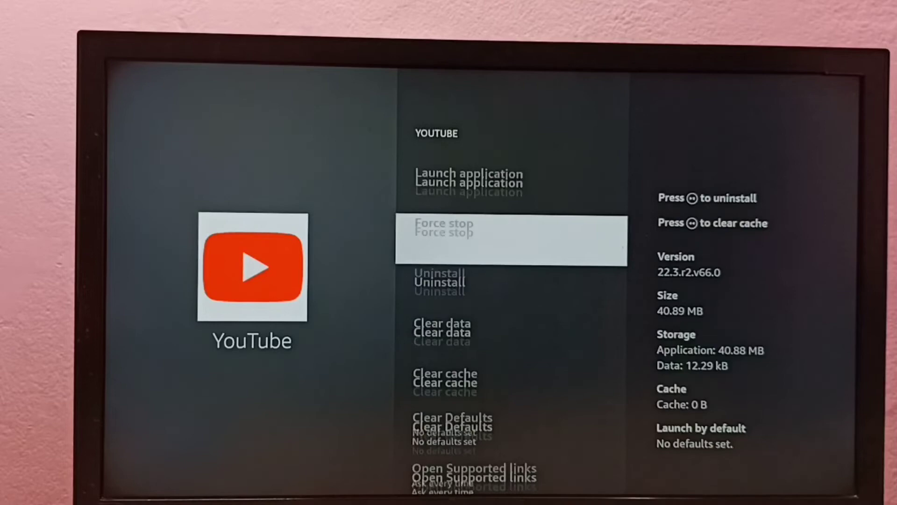
scroll("down", 3)
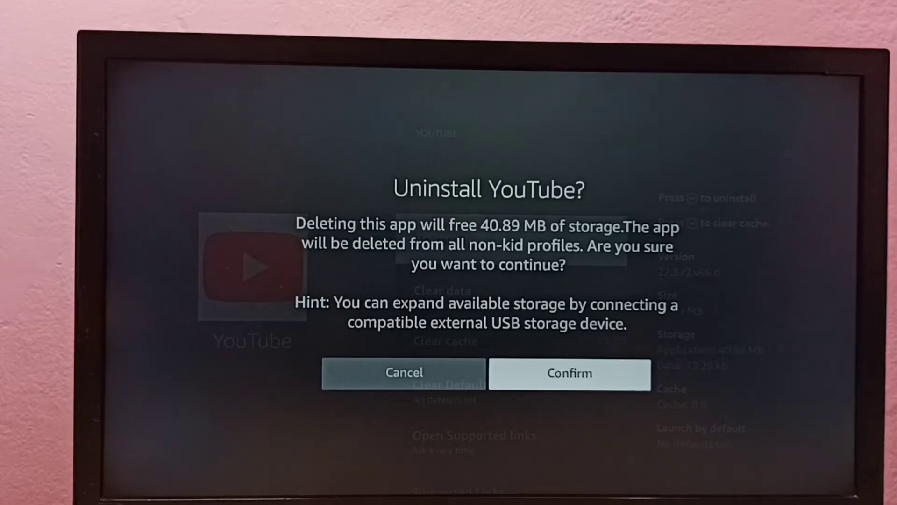
- Confirm uninstalling YouTube and return to the home screen
left_click(569, 373)
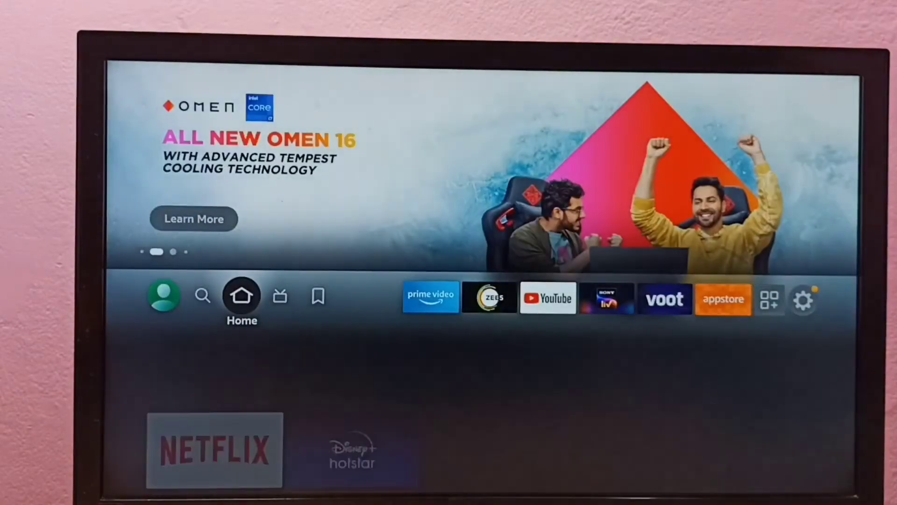
- Open the search screen and enter Y on the on-screen keyboard
left_click(202, 295)
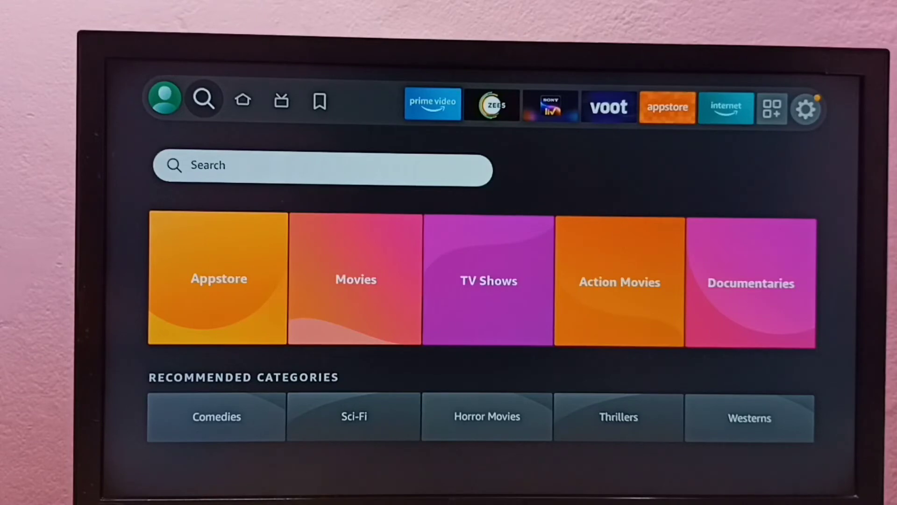
left_click(203, 98)
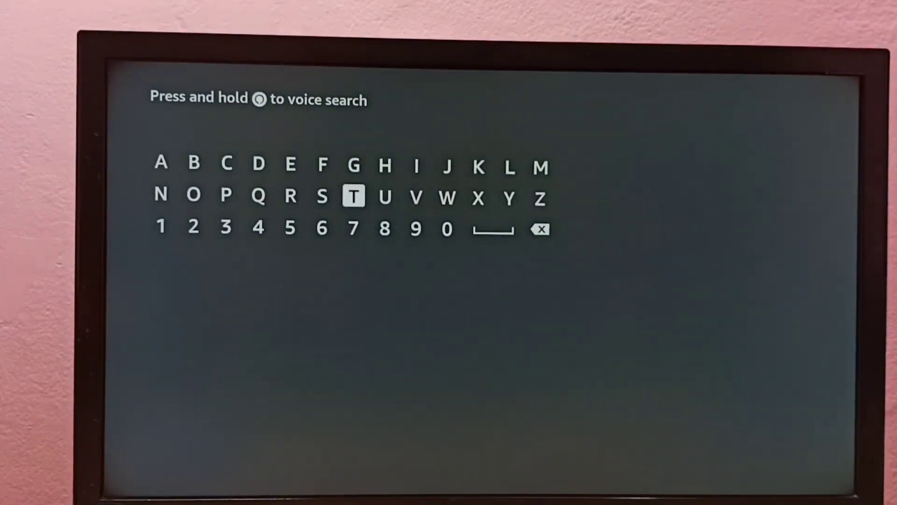
left_click(509, 196)
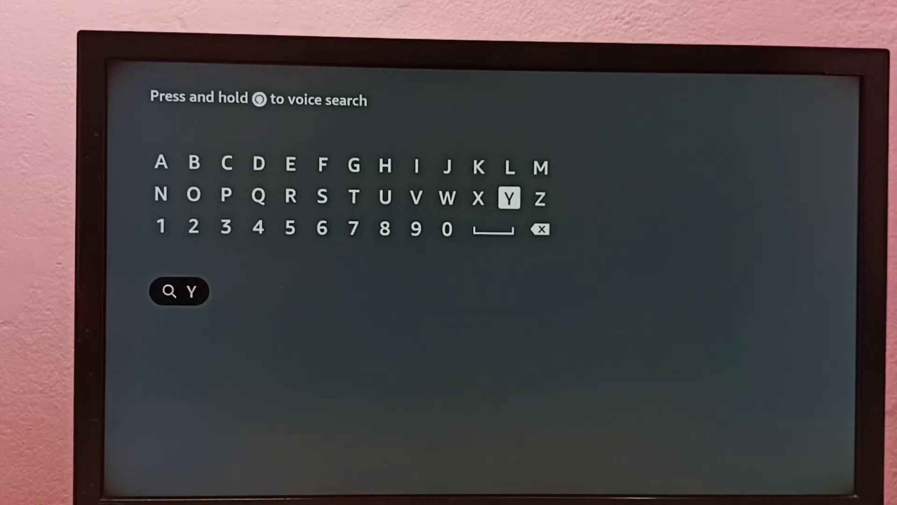